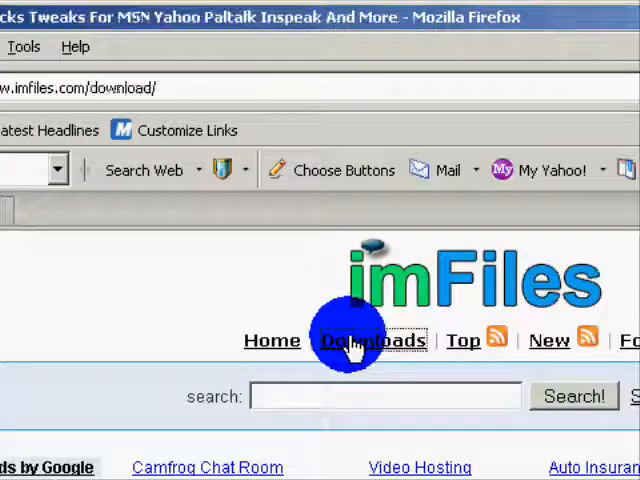
Reach imFiles' Paltalk downloads category through the Downloads section and scroll to the listing.
left_click(372, 340)
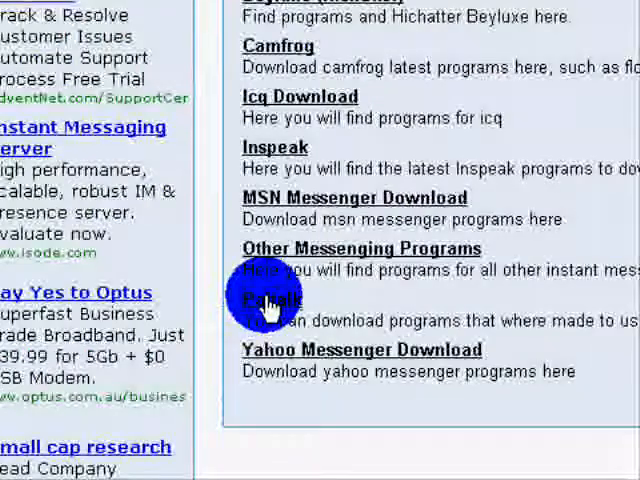
left_click(268, 298)
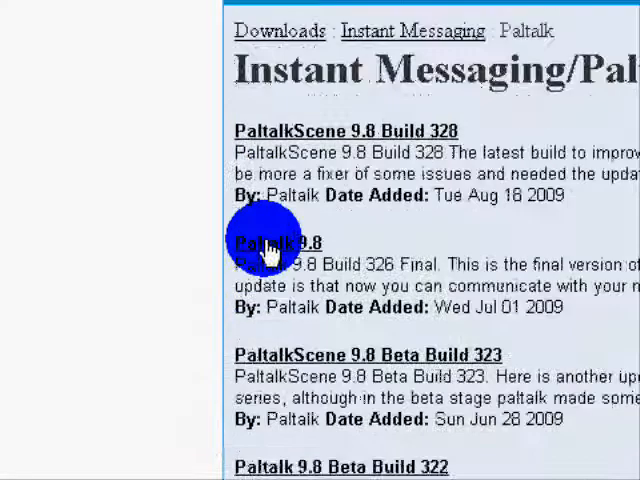
scroll("down", 3)
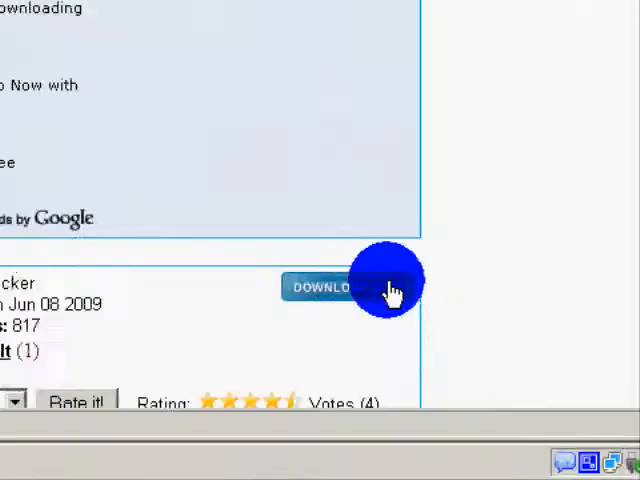
Download MusicBotSetup97v3.zip and accept opening it with WinRAR.
left_click(324, 288)
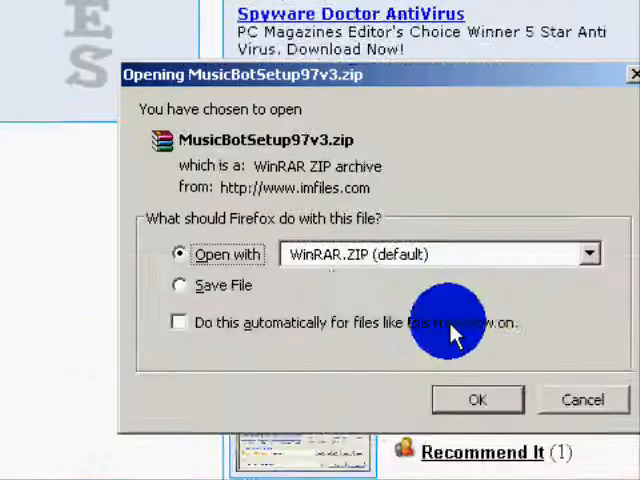
left_click(476, 400)
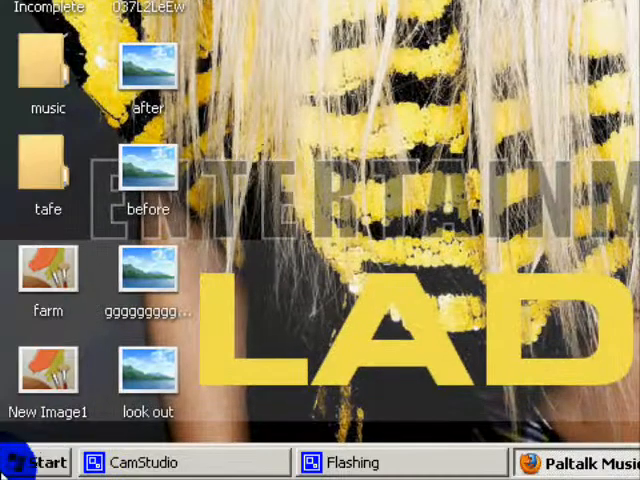
Launch Music Bot 9.7 and pick mp3 songs from the music folder for the playlist.
left_click(40, 462)
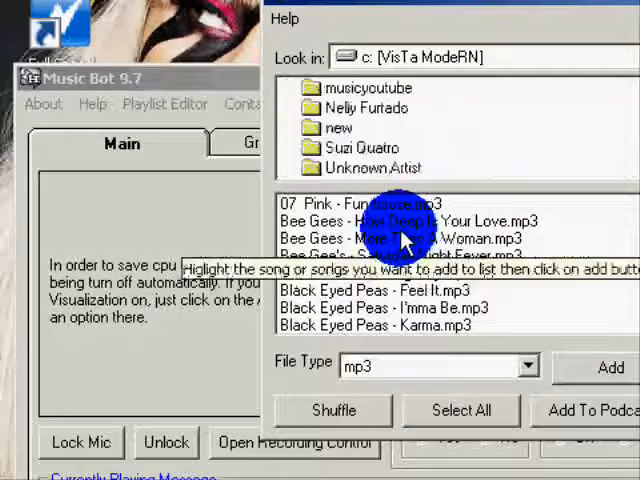
left_click(460, 410)
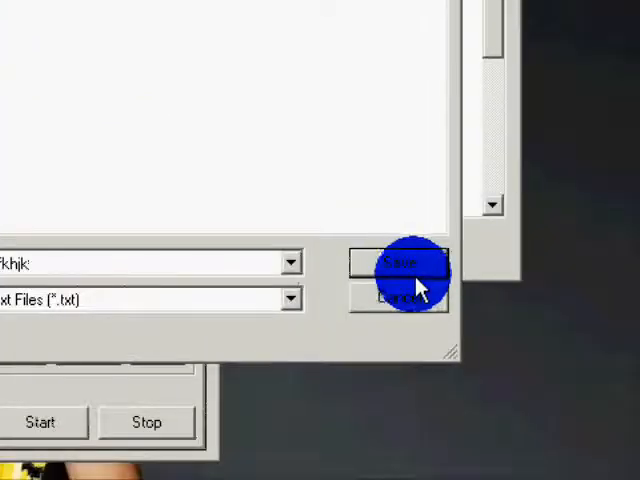
Save the playlist as the text file 'khjk'.
left_click(400, 262)
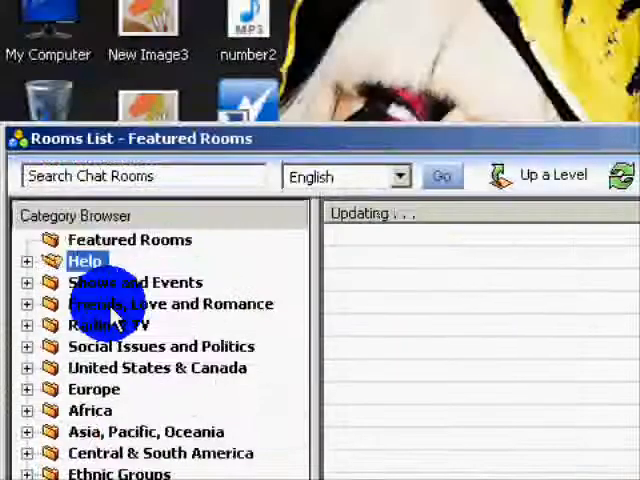
Join the Simultaneous Speakers Demo room, set Push to Talk transmitting, and bring up Master Volume.
double_click(84, 260)
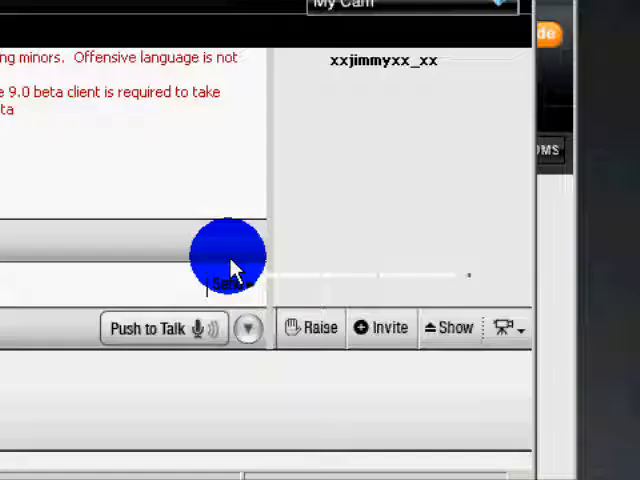
left_click(164, 328)
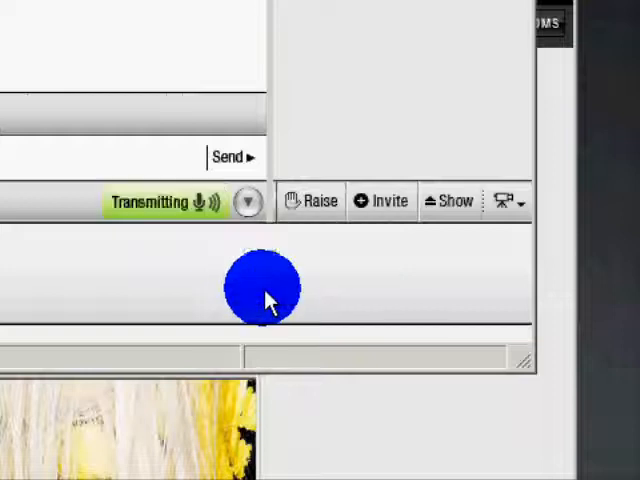
left_click(244, 200)
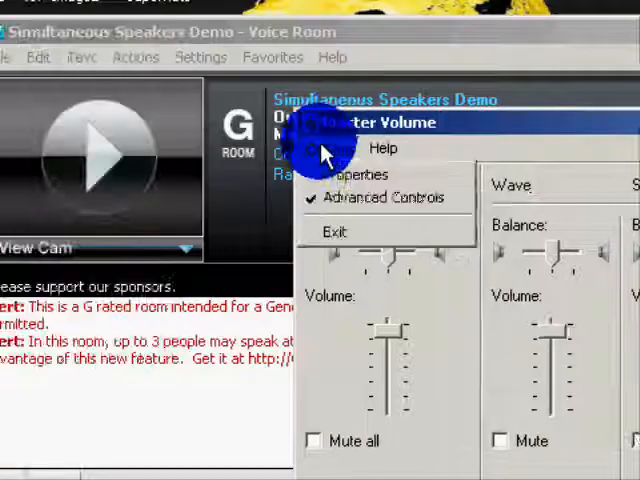
Switch Master Volume to recording controls showing Stereo Mix, CD Audio and Line In.
left_click(370, 172)
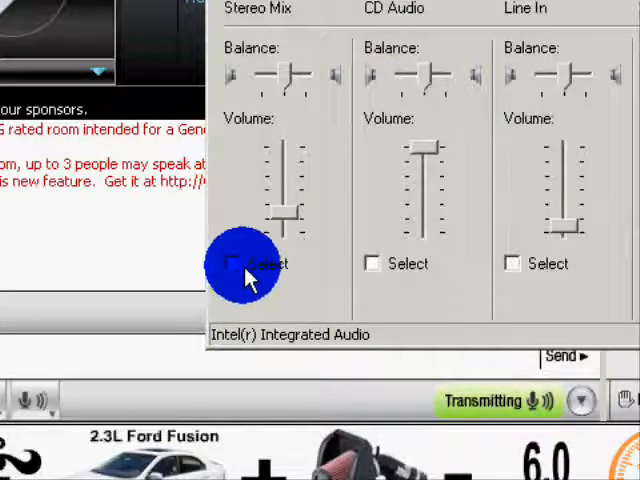
mouse_move(256, 316)
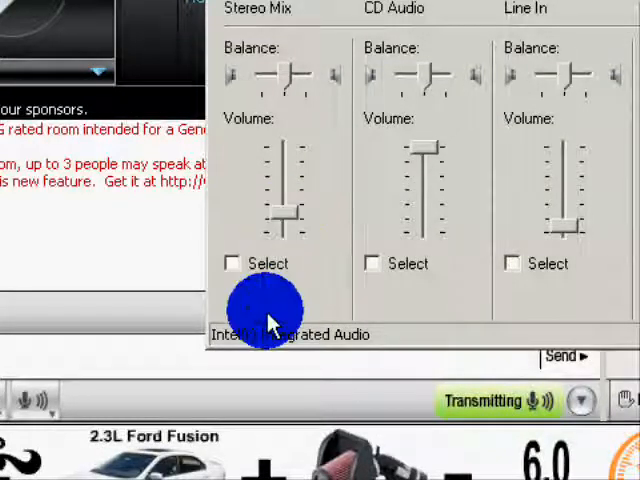